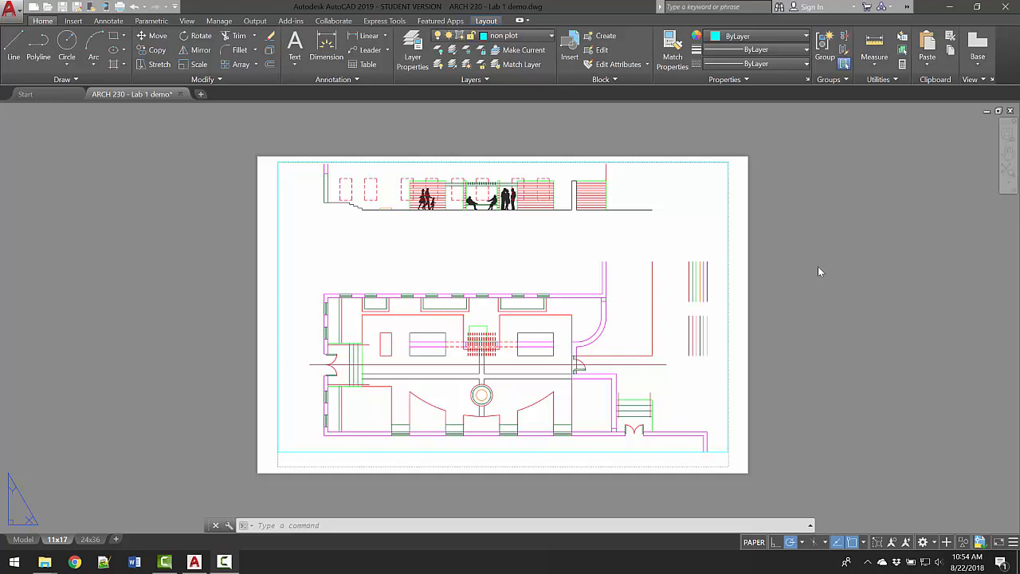
pyautogui.moveTo(786, 276)
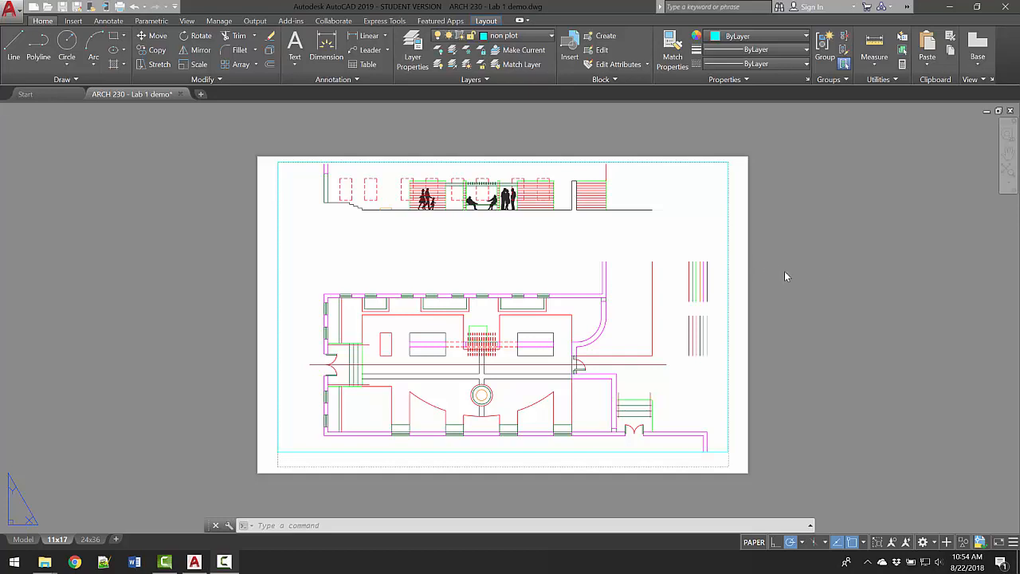
pyautogui.moveTo(852, 210)
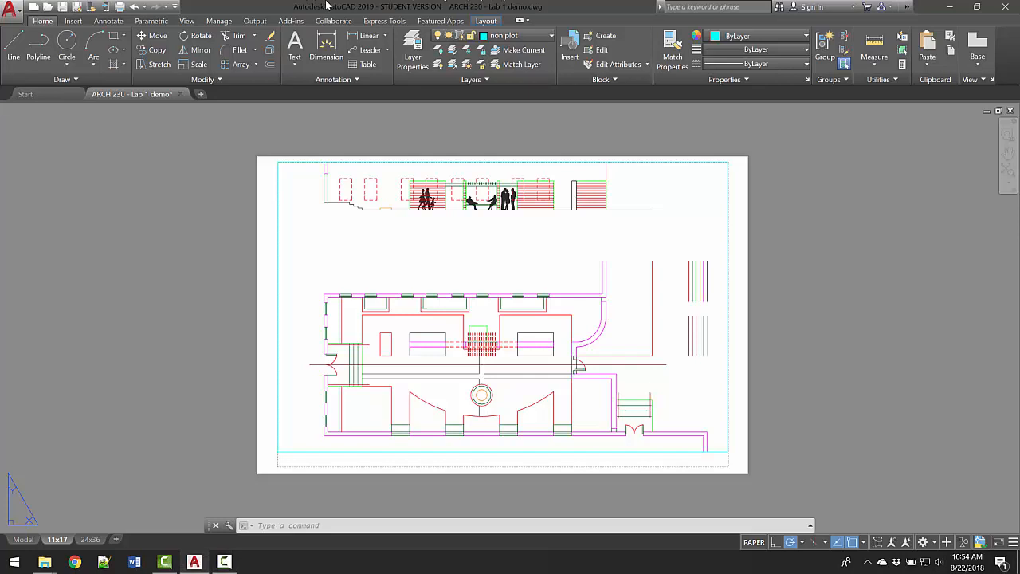
pyautogui.moveTo(375, 16)
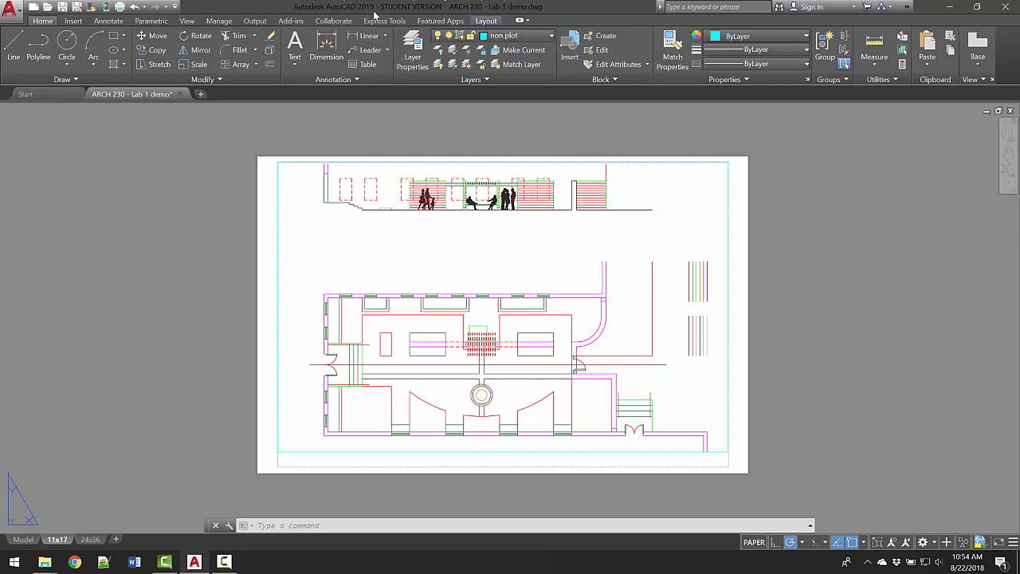
pyautogui.moveTo(791, 253)
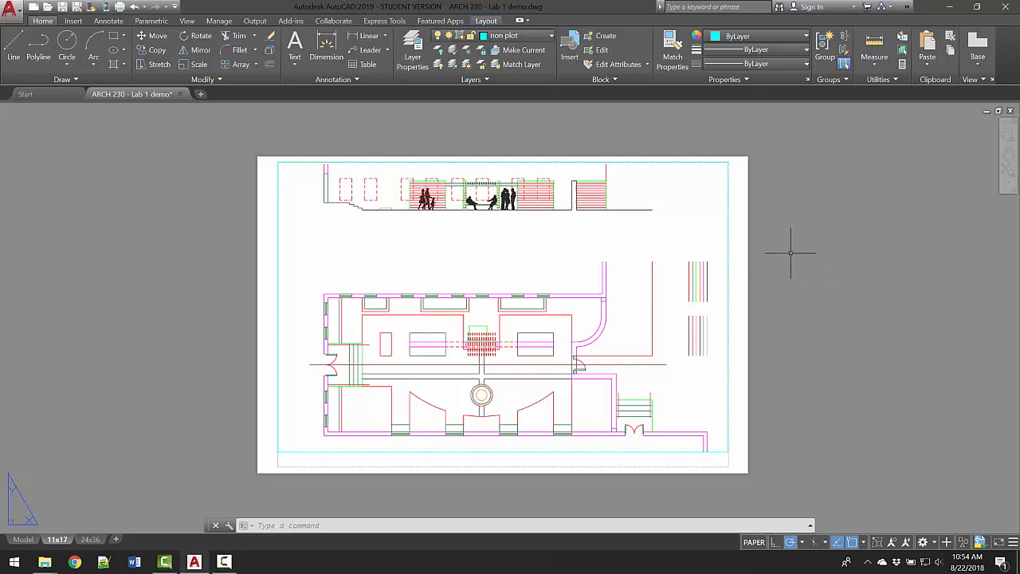
pyautogui.moveTo(239, 107)
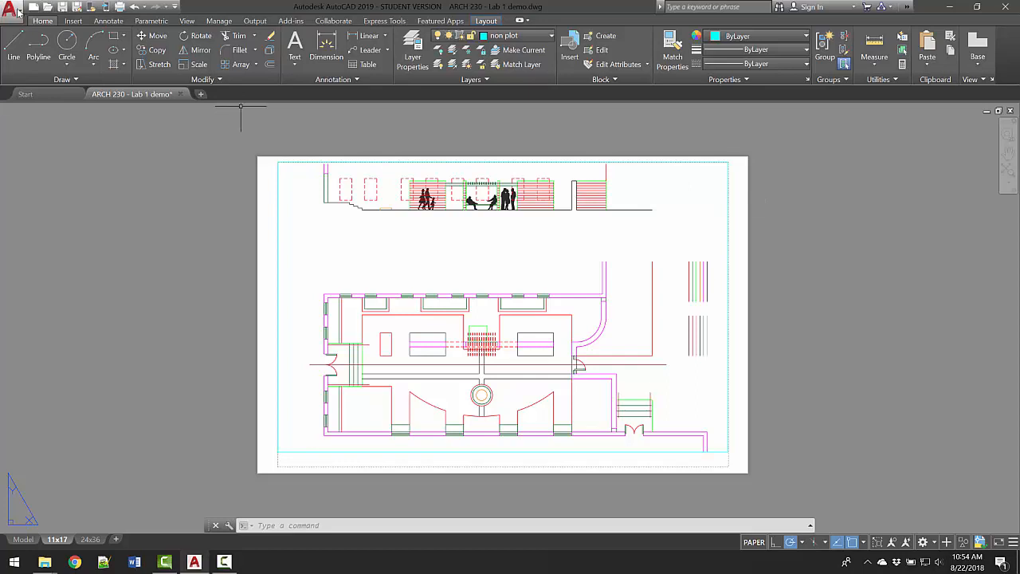
# Step: Open the Plot Styles folder via Print > Manage Plot Styles
pyautogui.click(11, 7)
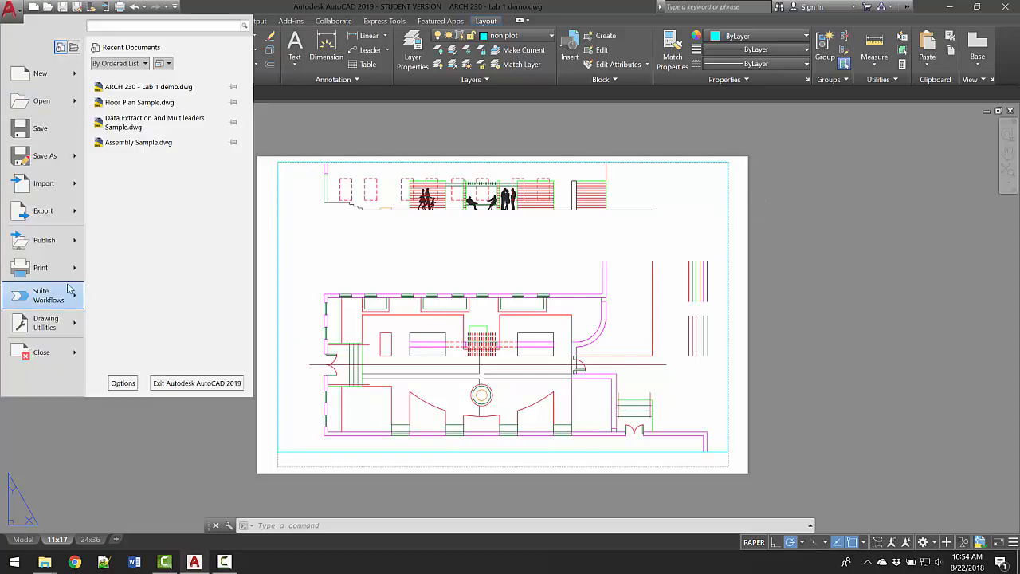
pyautogui.click(40, 267)
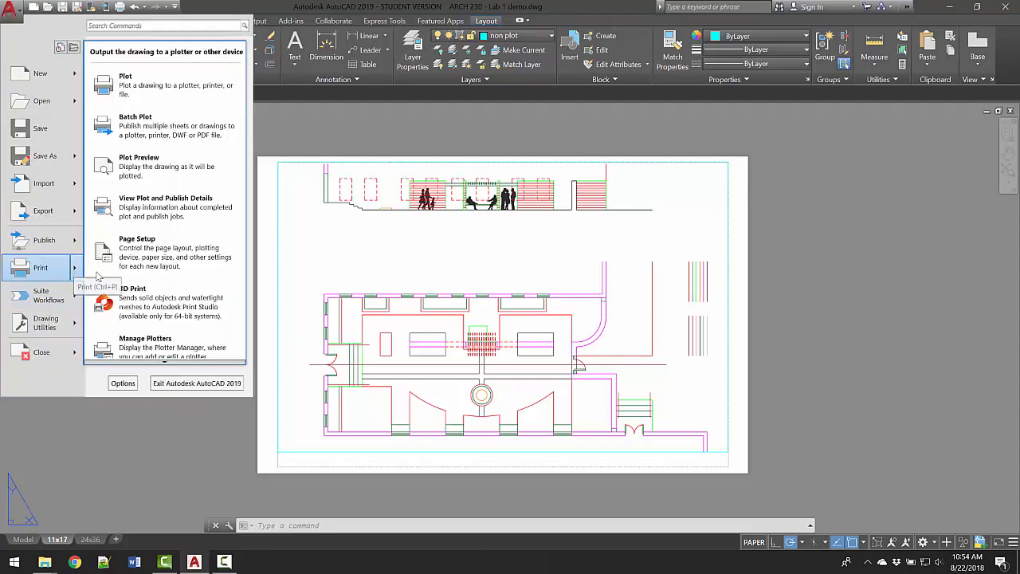
pyautogui.moveTo(163, 347)
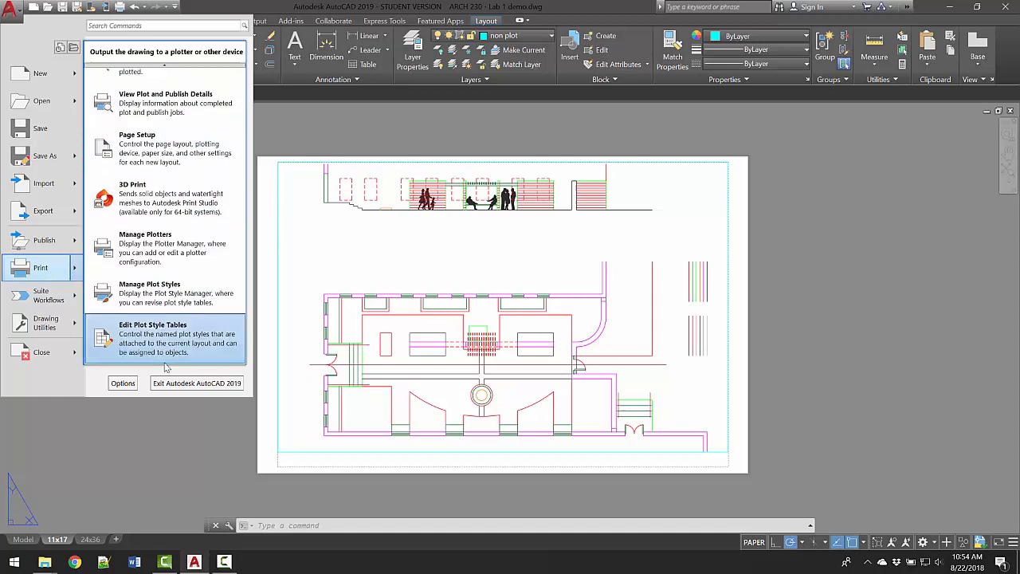
pyautogui.moveTo(165, 103)
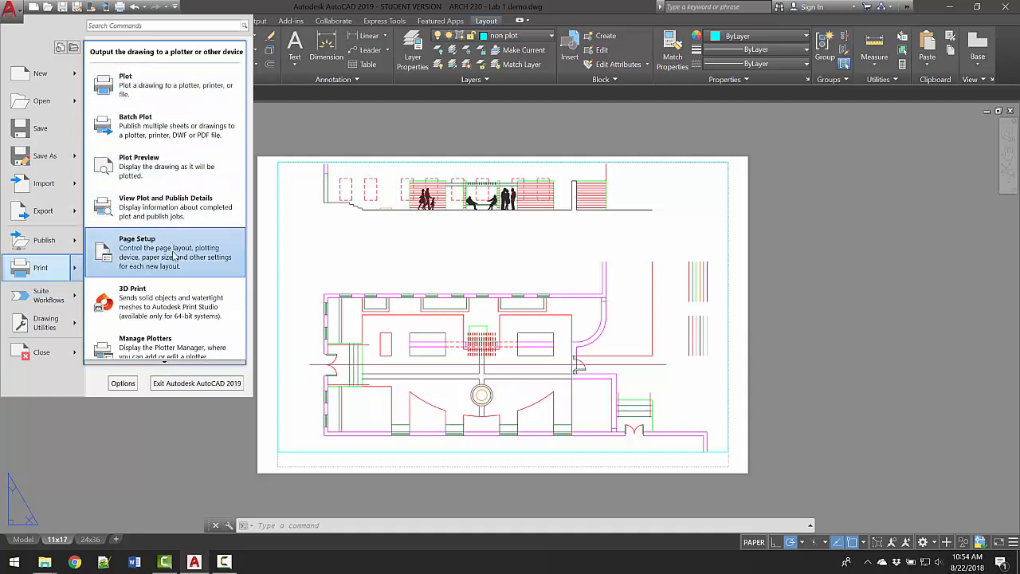
pyautogui.scroll(-3)
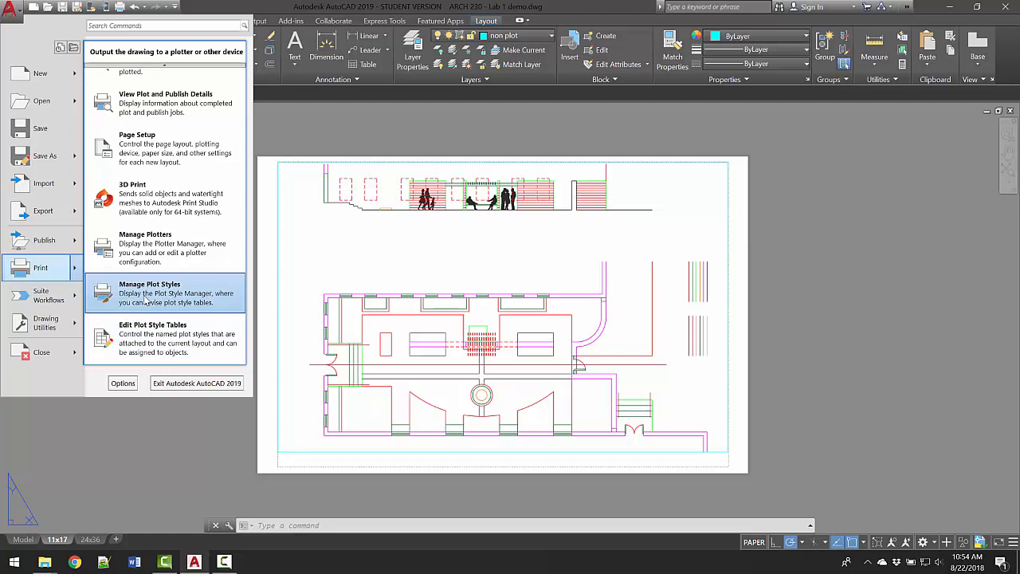
pyautogui.click(149, 292)
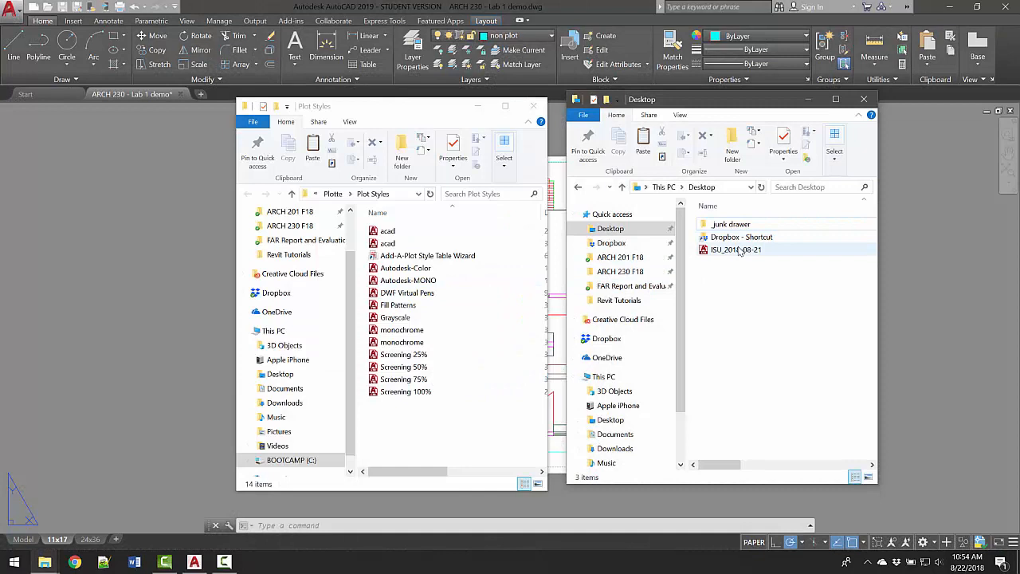
# Step: Paste the ISU_2018-08-21 file from the Desktop into the Plot Styles folder
pyautogui.click(736, 250)
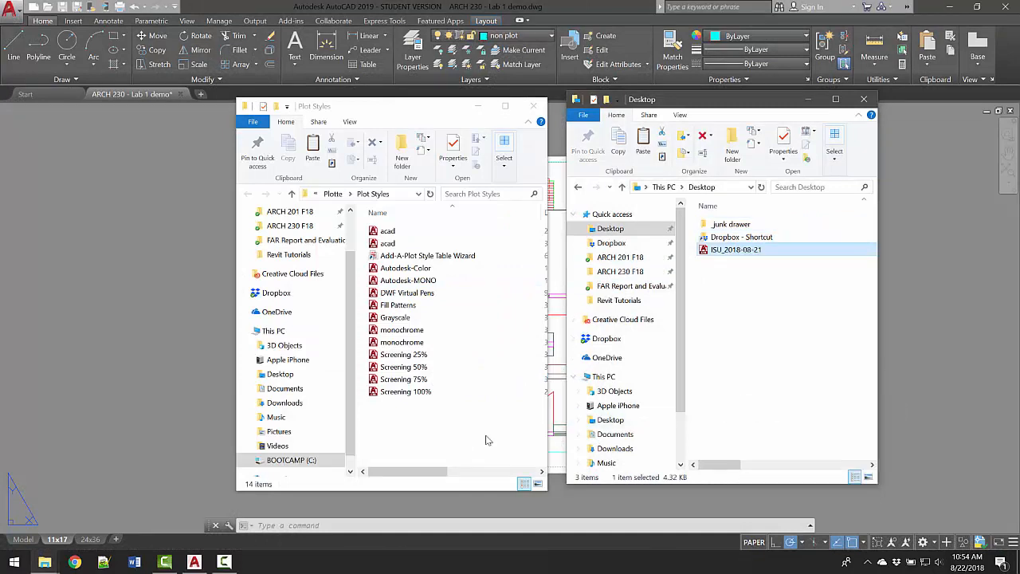
pyautogui.rightClick(488, 440)
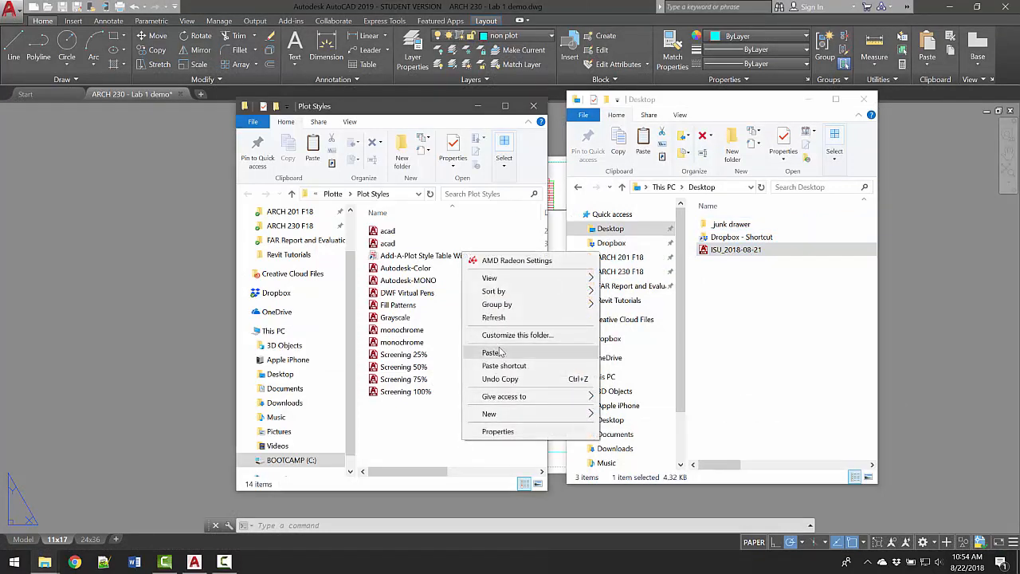
pyautogui.click(493, 353)
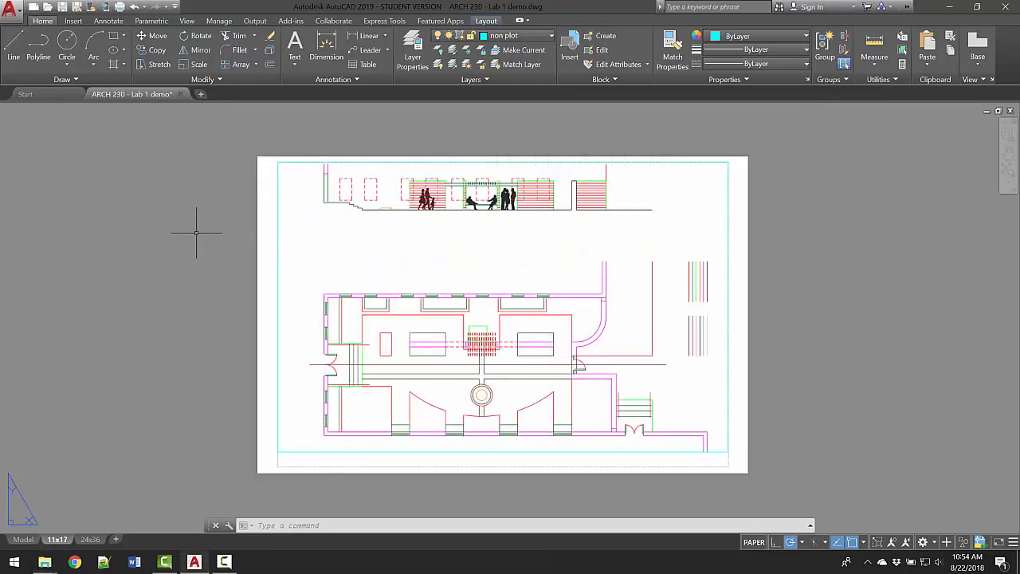
pyautogui.moveTo(259, 424)
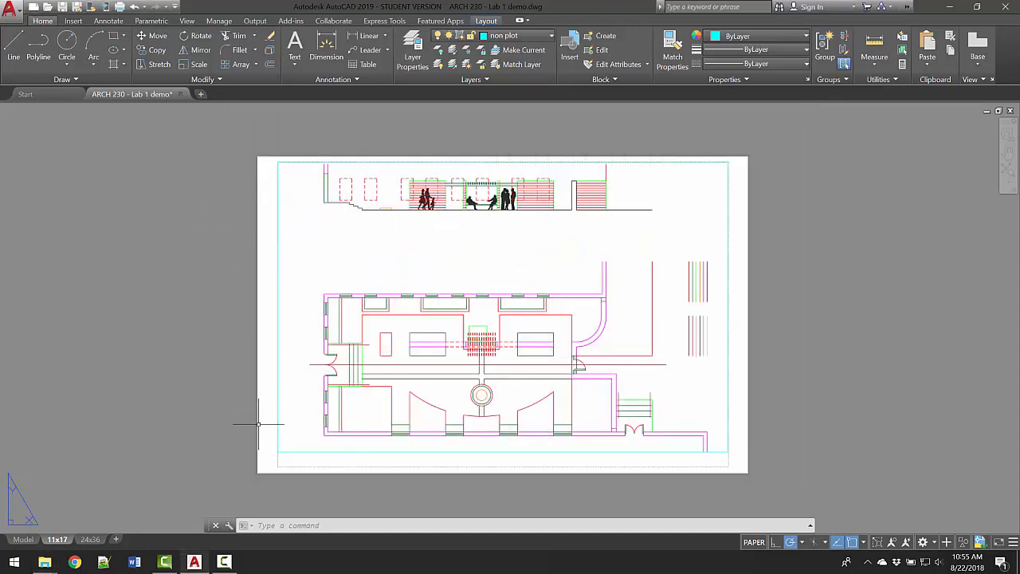
pyautogui.write('plot')
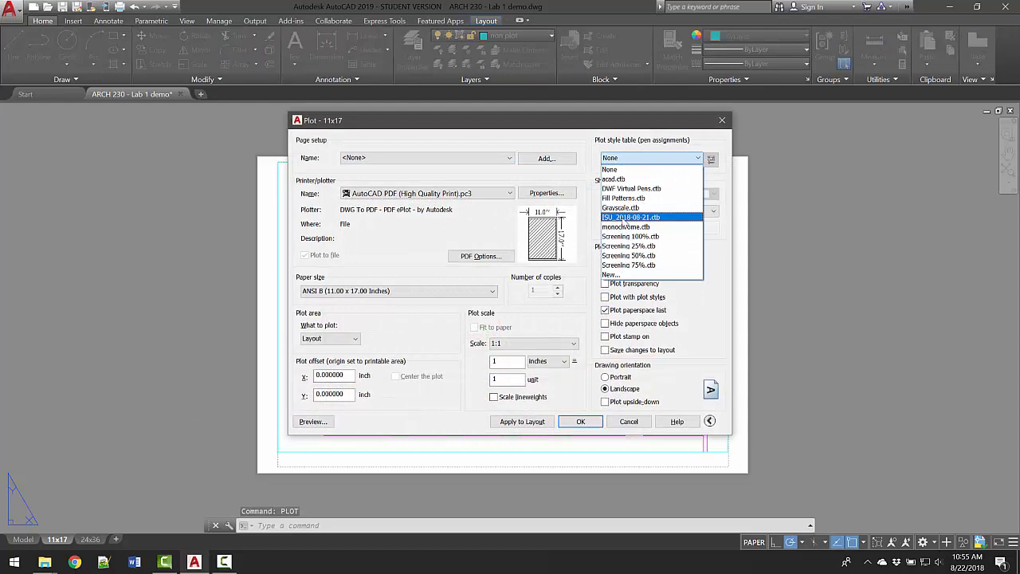
# Step: Select ISU_2018-08-21.ctb as the plot style table and preview the 11x17 plot
pyautogui.click(630, 217)
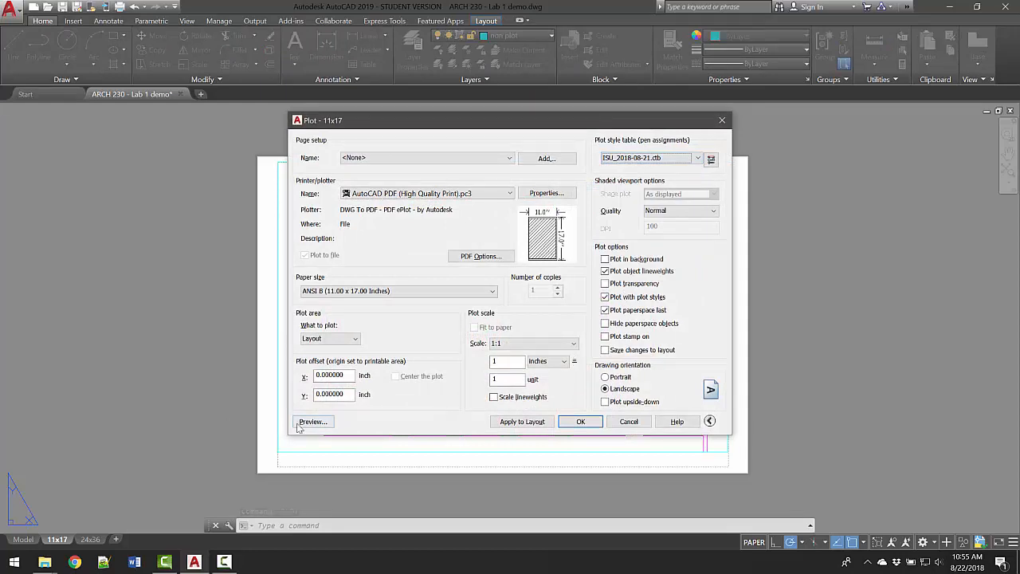
pyautogui.click(311, 421)
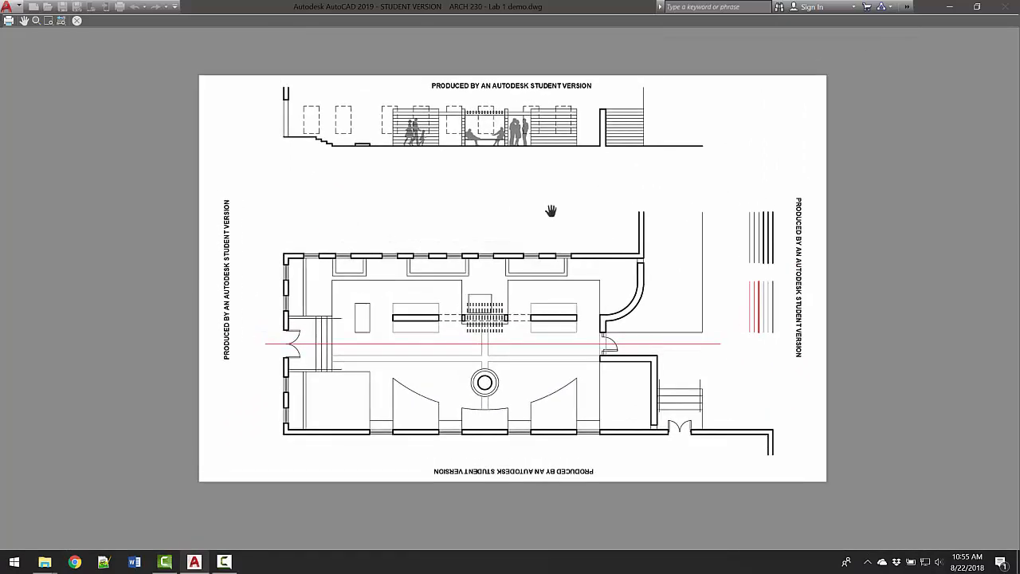
pyautogui.moveTo(574, 188)
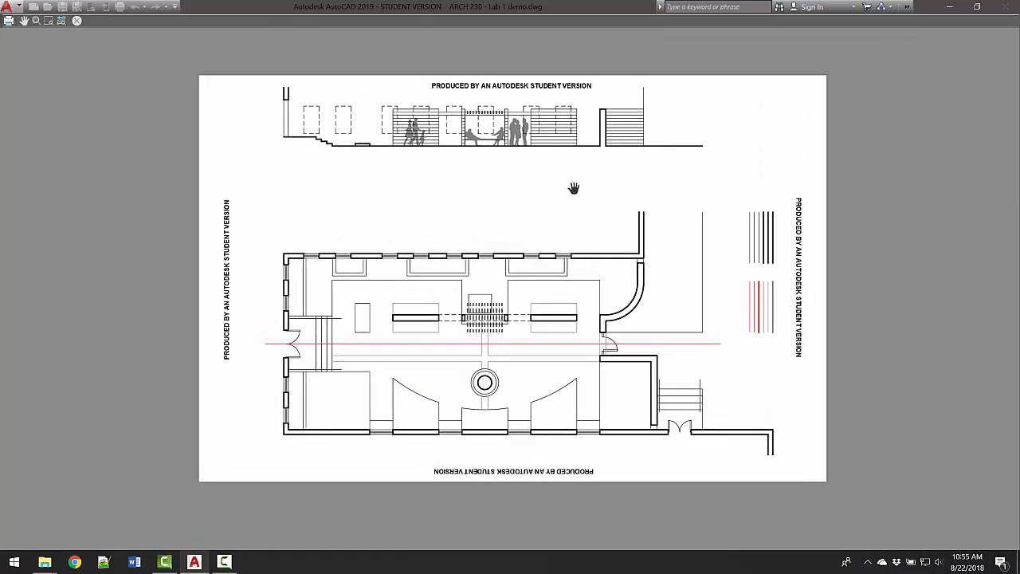